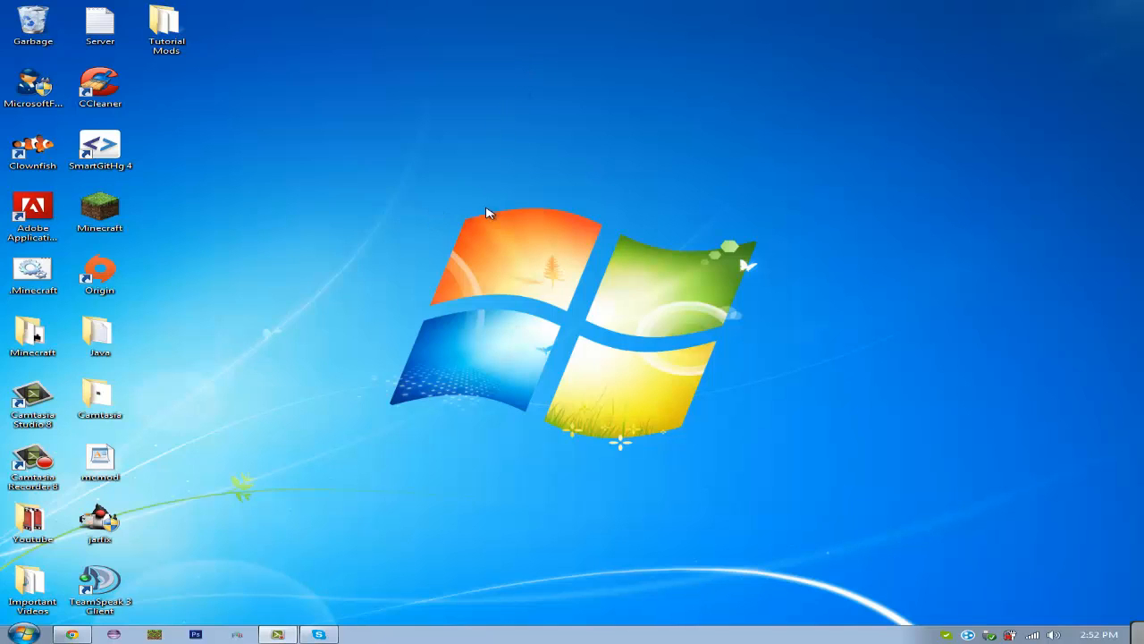
{"action": "mouse_move", "coordinate": [320, 140]}
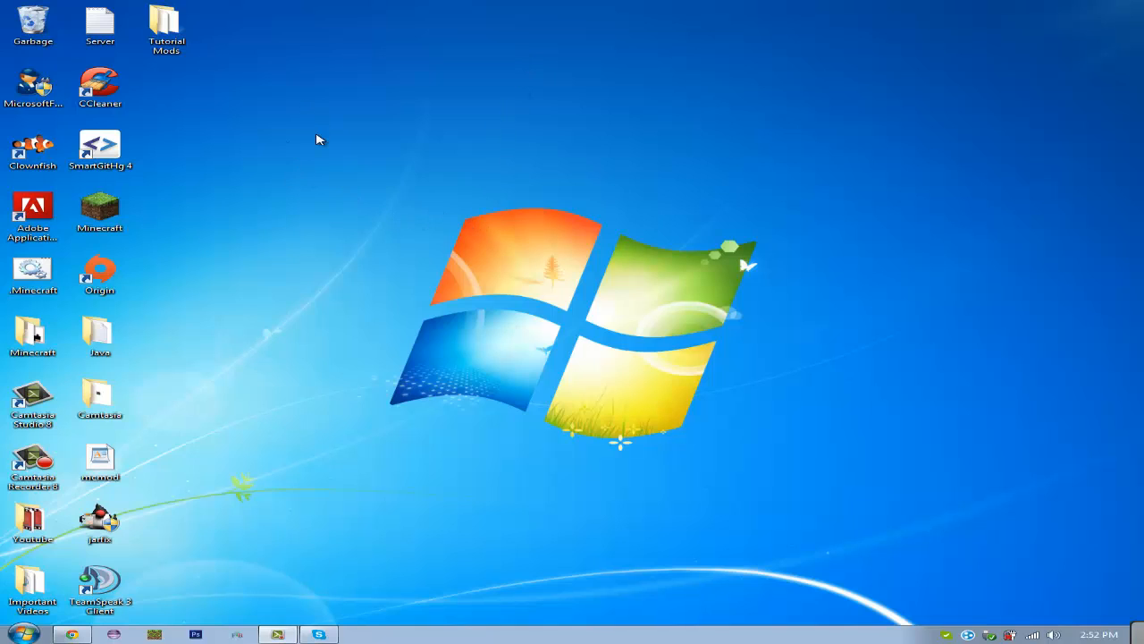
{"action": "mouse_move", "coordinate": [297, 147]}
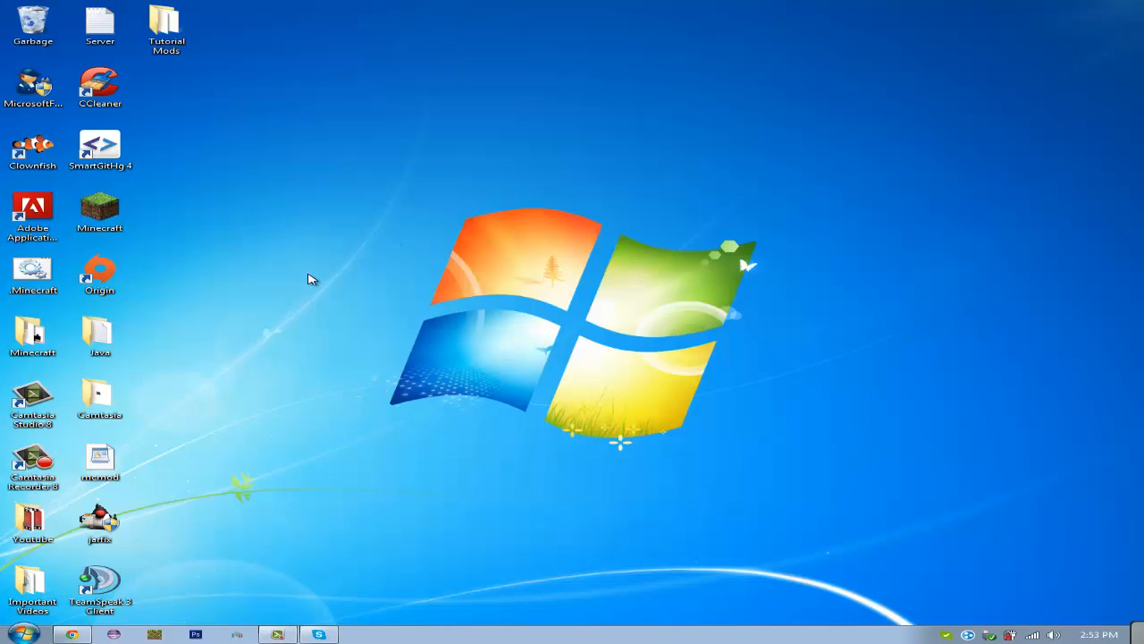
{"action": "mouse_move", "coordinate": [340, 114]}
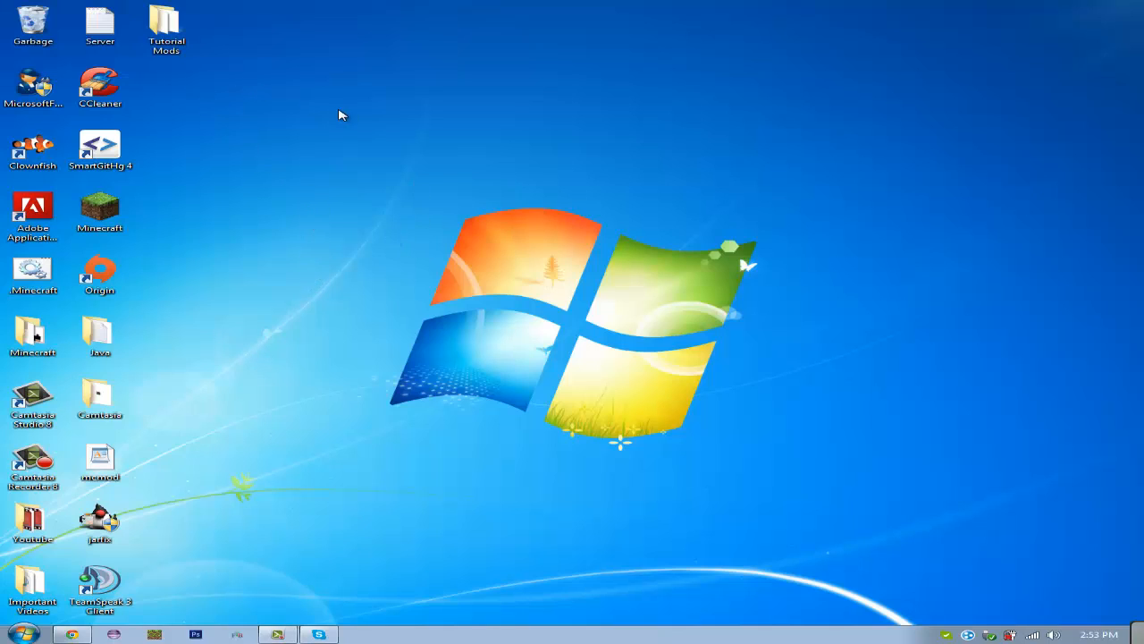
{"action": "mouse_move", "coordinate": [279, 325]}
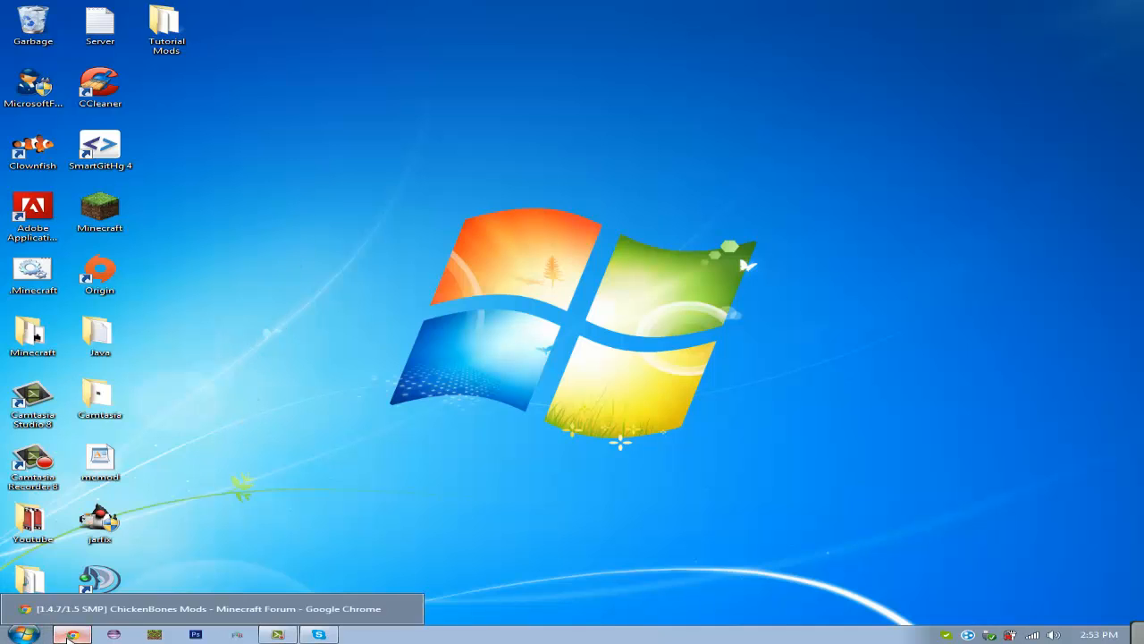
Step: Browse the ChickenBones mods thread, expanding and then collapsing the CodeChickenCore section
{"action": "left_click", "coordinate": [68, 633]}
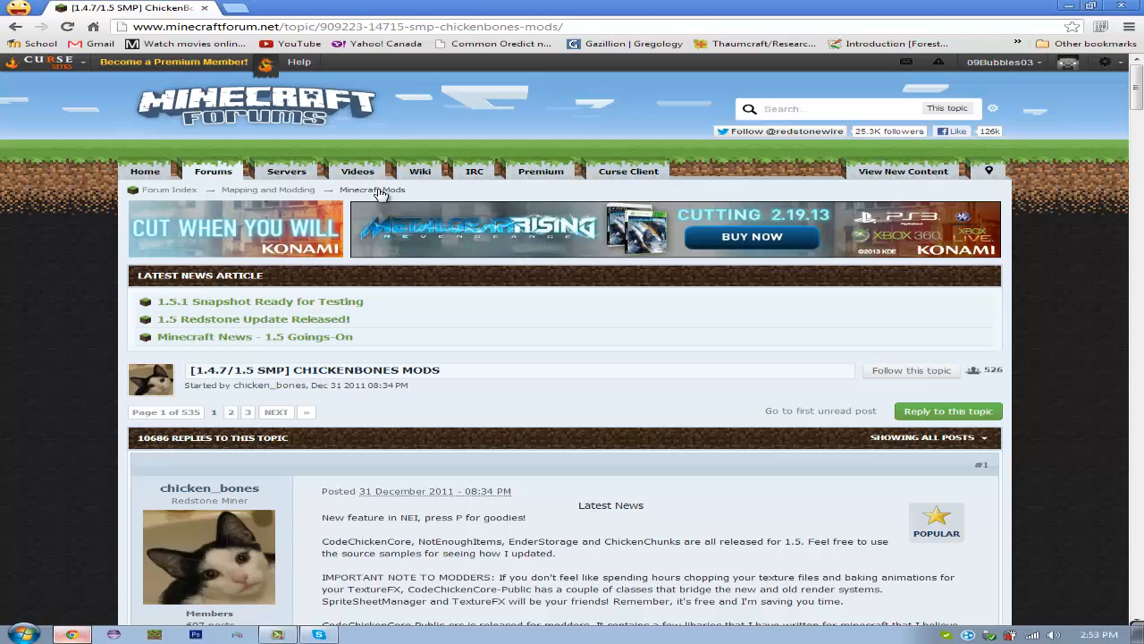
{"action": "mouse_move", "coordinate": [561, 399]}
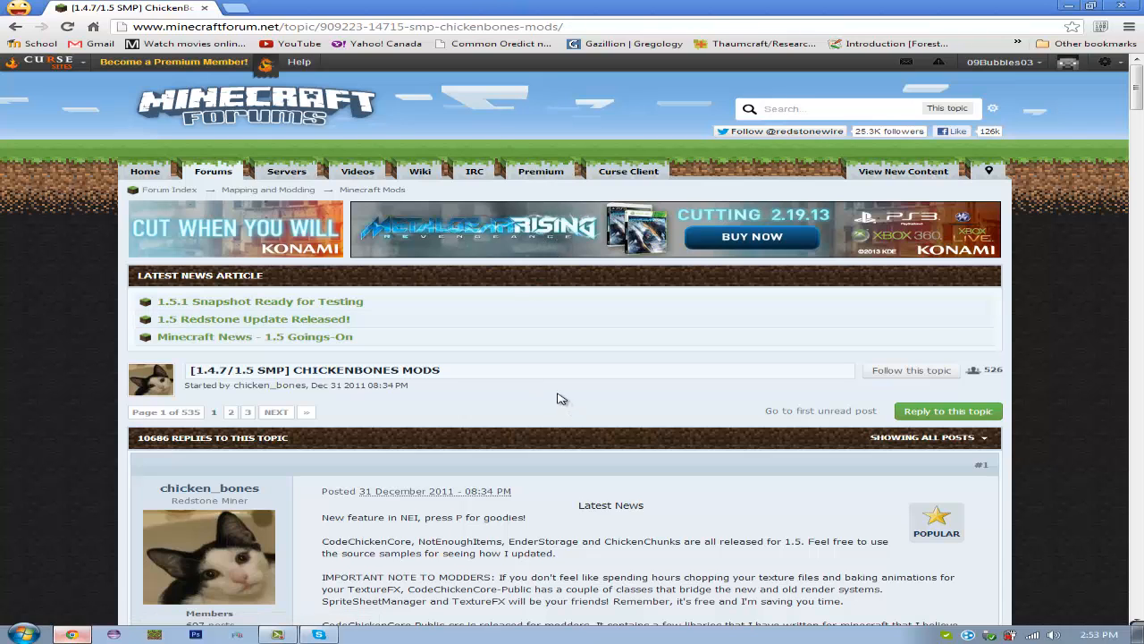
{"action": "scroll", "scroll_direction": "down", "scroll_amount": 3}
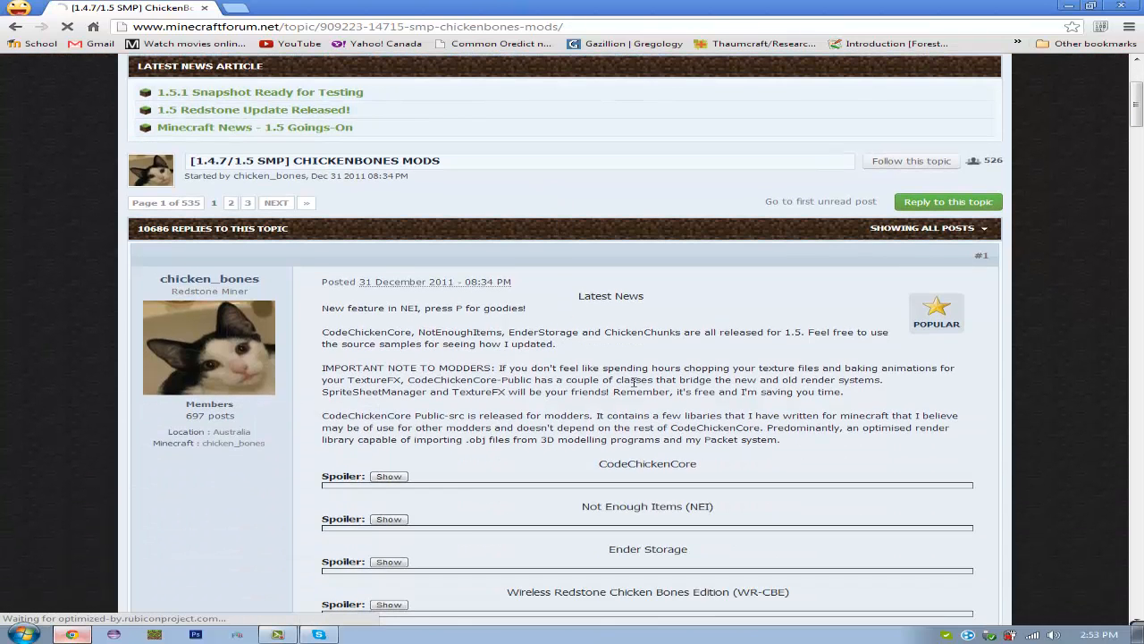
{"action": "scroll", "scroll_direction": "down", "scroll_amount": 3}
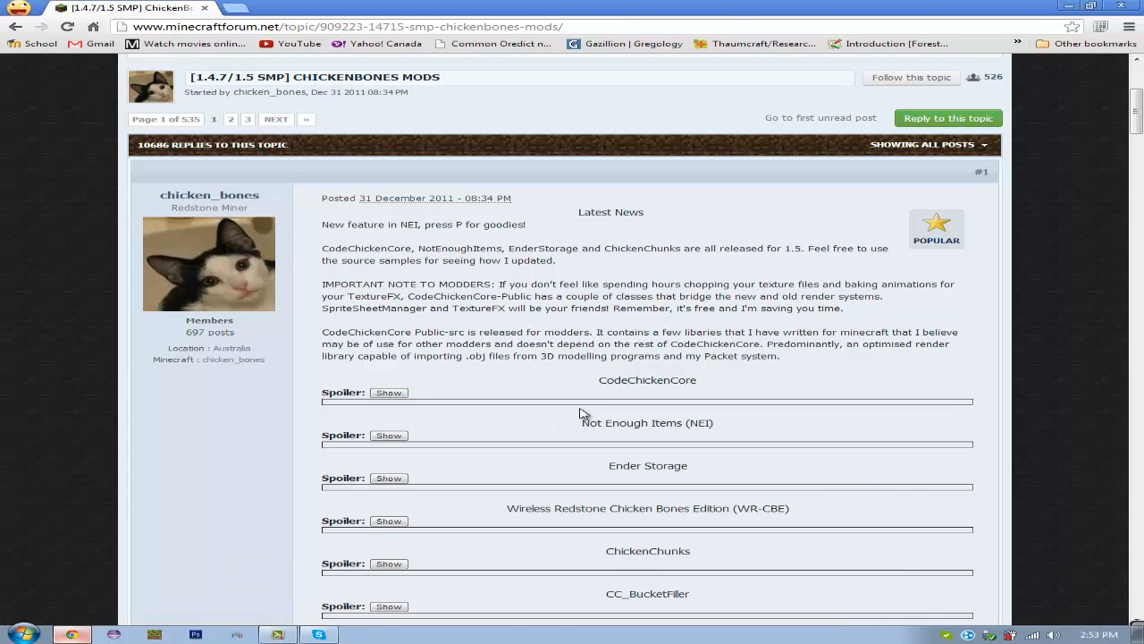
{"action": "left_click", "coordinate": [390, 392]}
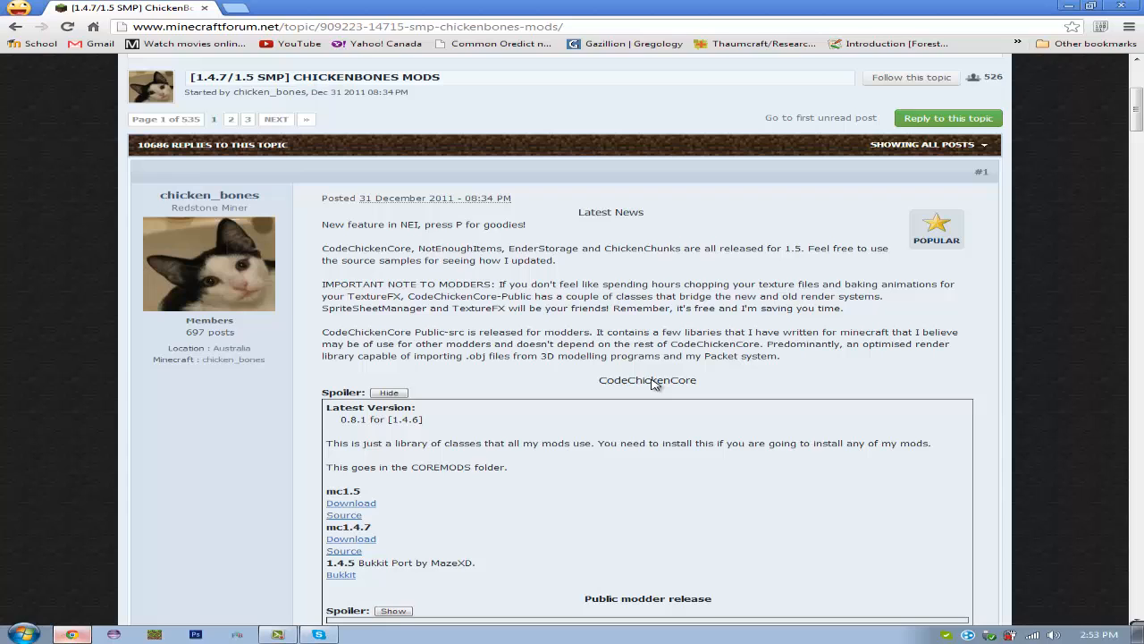
{"action": "double_click", "coordinate": [647, 379]}
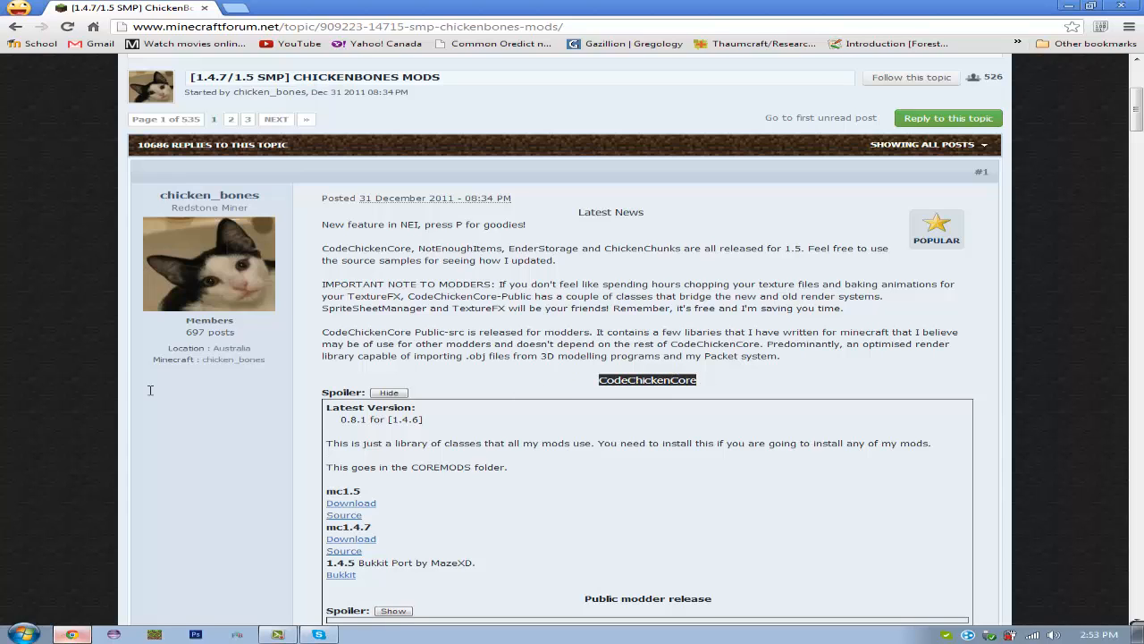
{"action": "scroll", "scroll_direction": "down", "scroll_amount": 3}
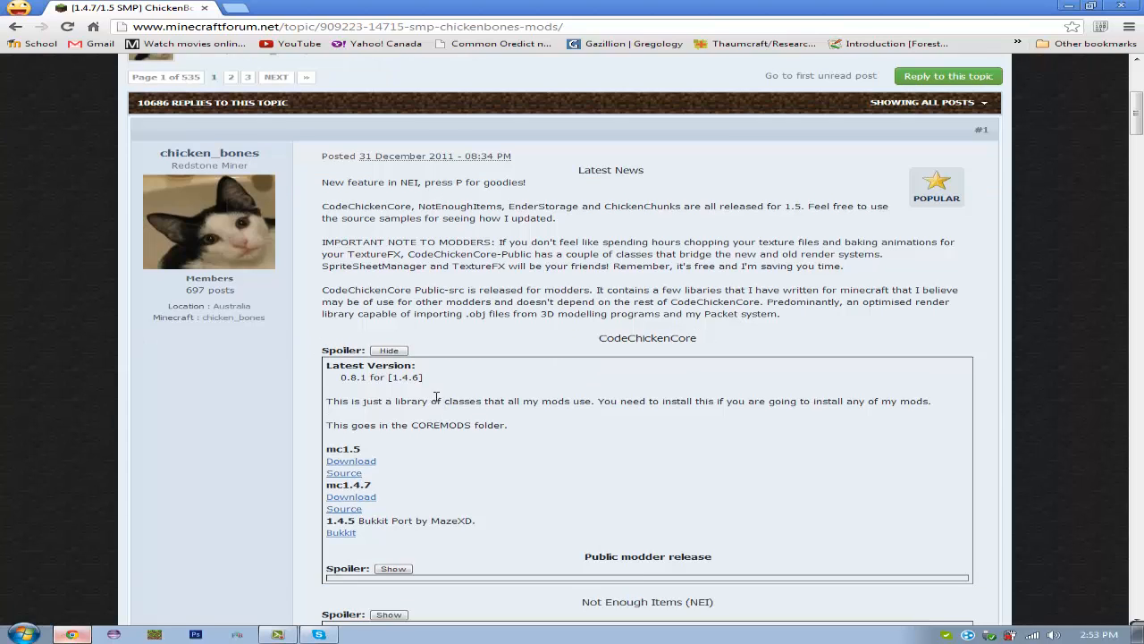
{"action": "scroll", "scroll_direction": "down", "scroll_amount": 3}
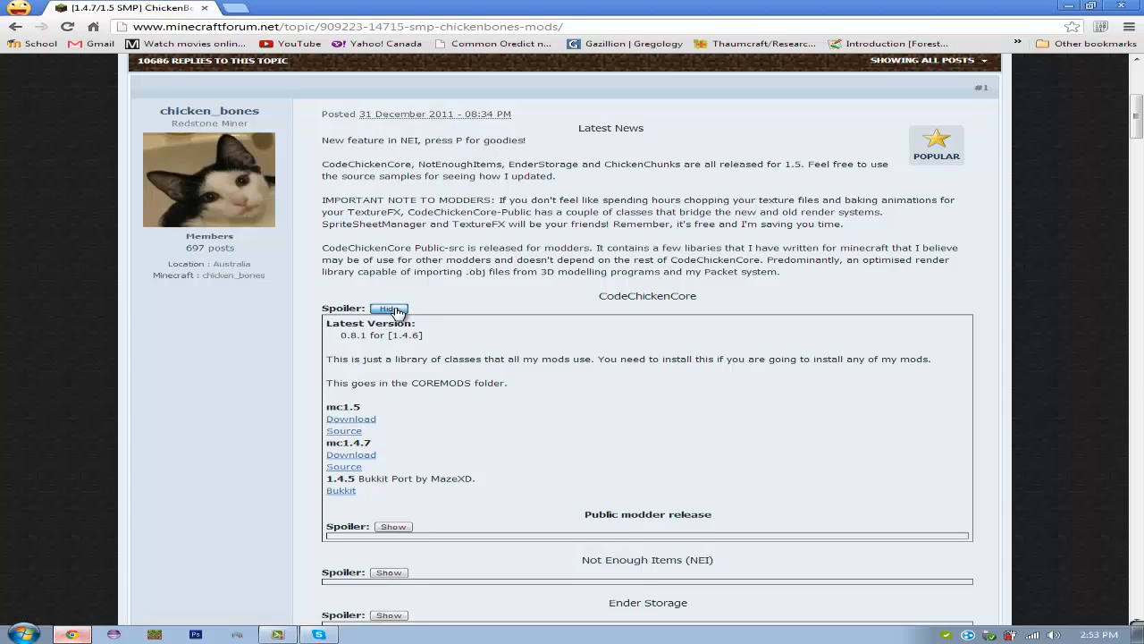
{"action": "left_click", "coordinate": [389, 308]}
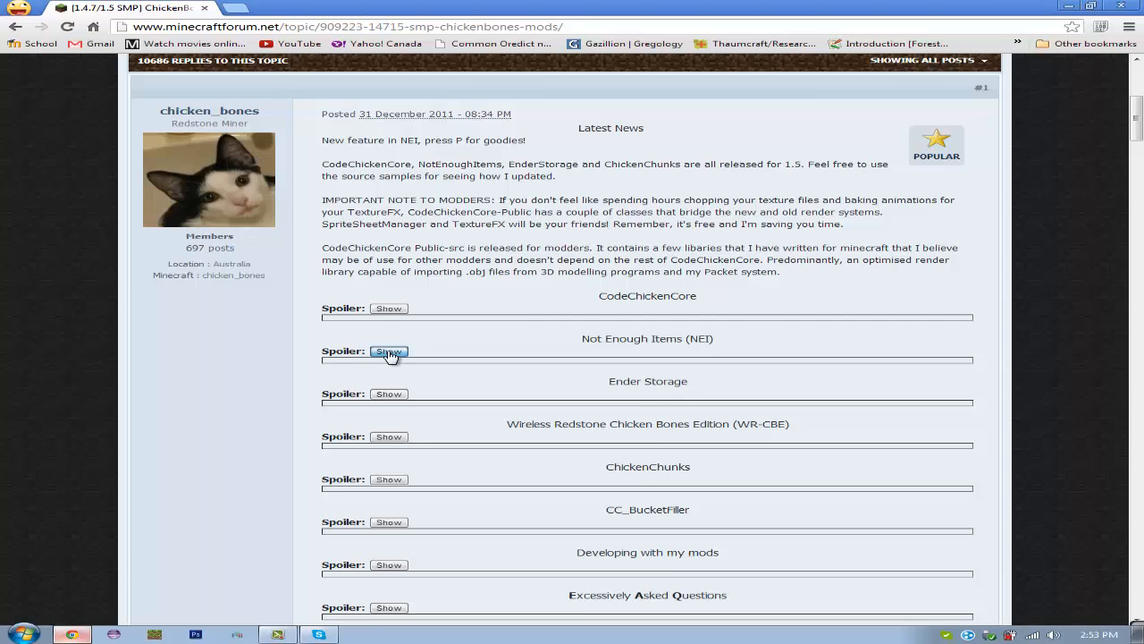
Step: Expand the Not Enough Items section and its Install Instructions + Downloads spoiler
{"action": "left_click", "coordinate": [388, 351]}
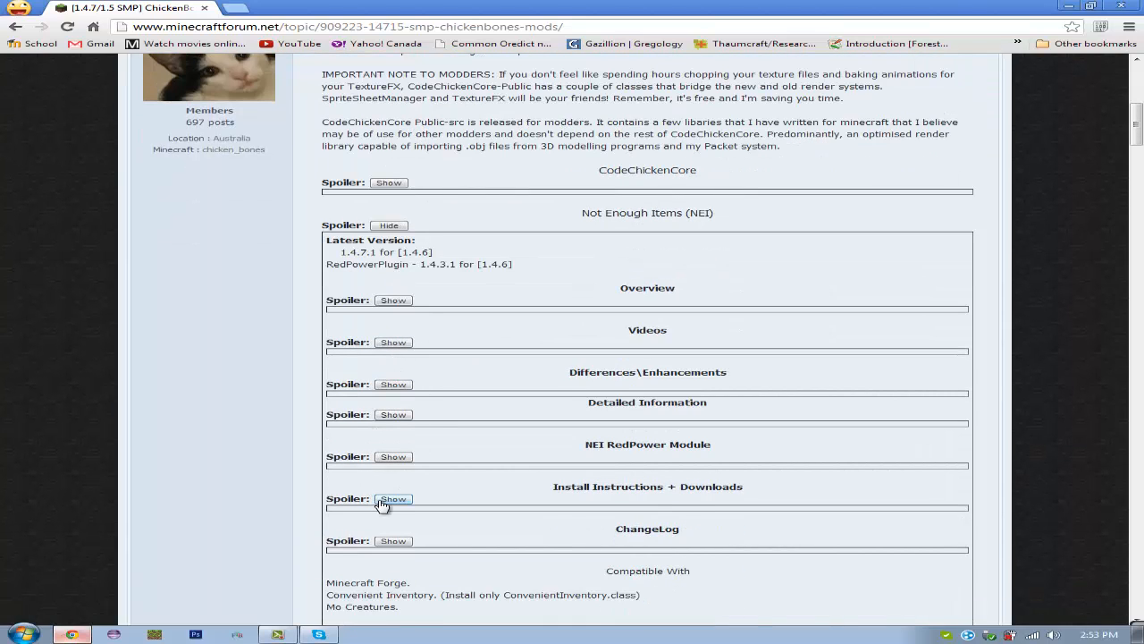
{"action": "left_click", "coordinate": [393, 497]}
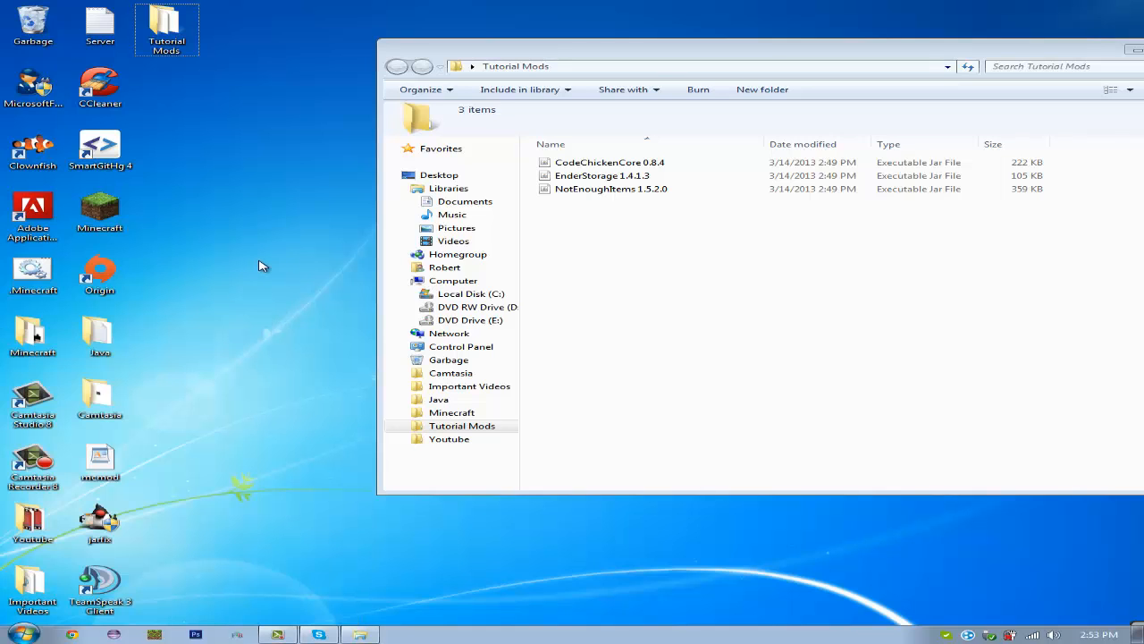
Step: Open the Roaming application-data folder via Run with %appdata%
{"action": "key", "text": "Win+r"}
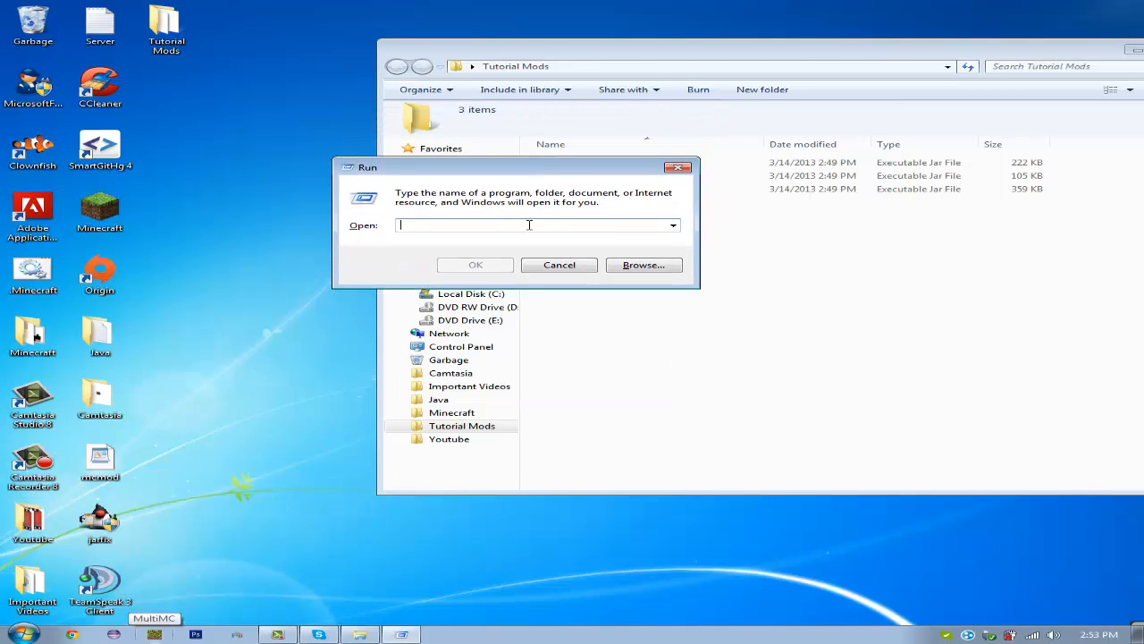
{"action": "type", "text": "%appl"}
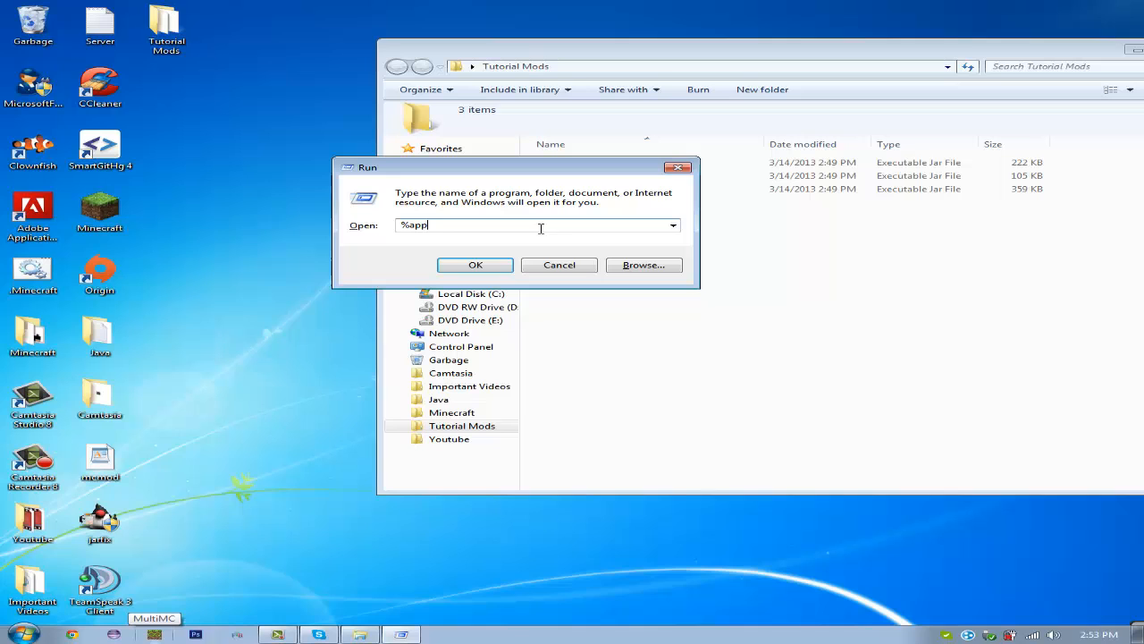
{"action": "left_click", "coordinate": [476, 264]}
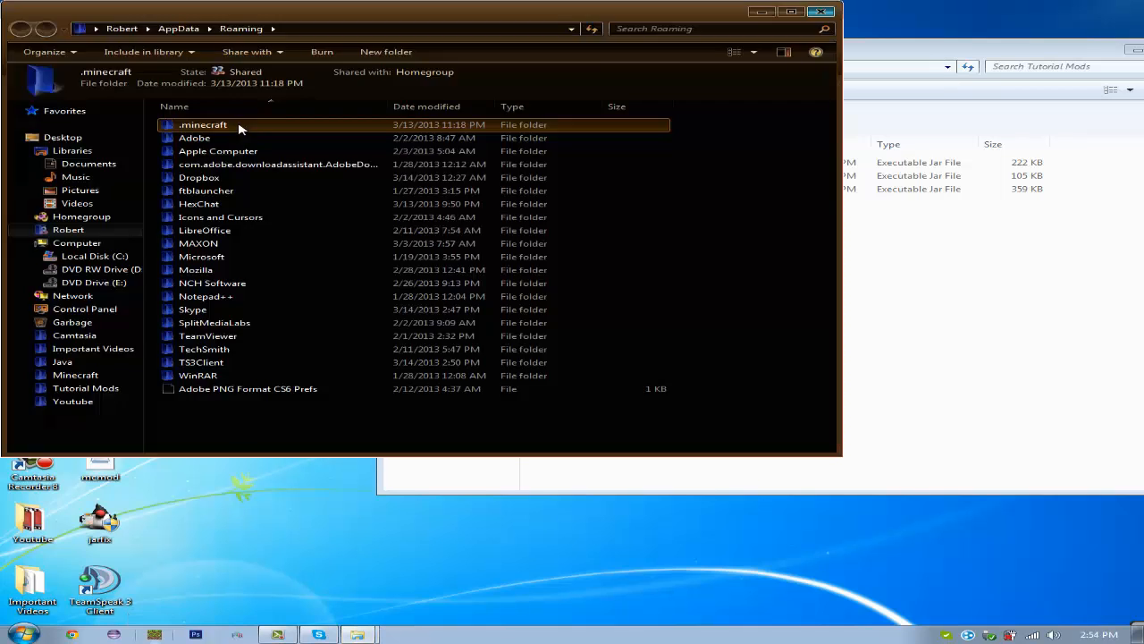
Step: Open .minecraft\coremods, receive the CodeChickenCore and NotEnoughItems jars, and close the window
{"action": "double_click", "coordinate": [203, 125]}
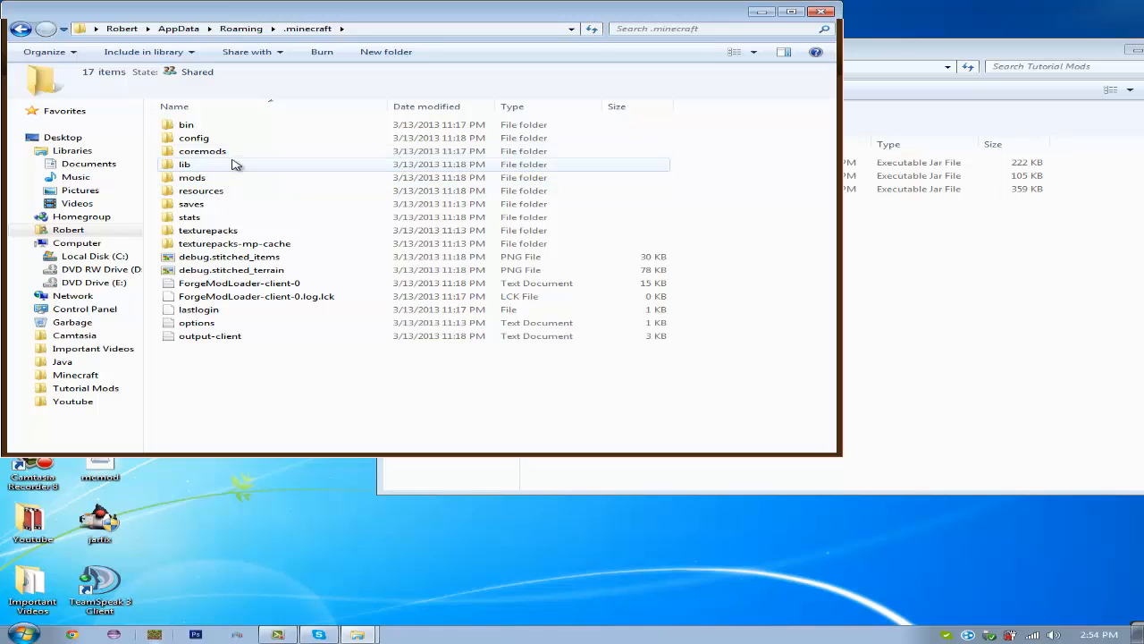
{"action": "double_click", "coordinate": [202, 150]}
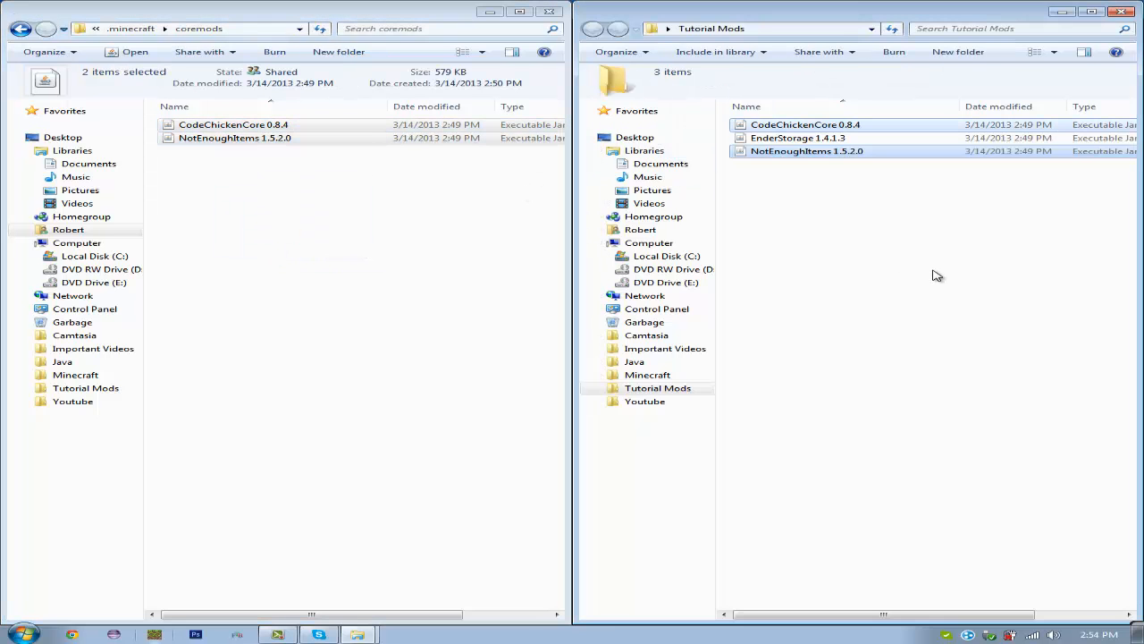
{"action": "left_click", "coordinate": [1123, 11]}
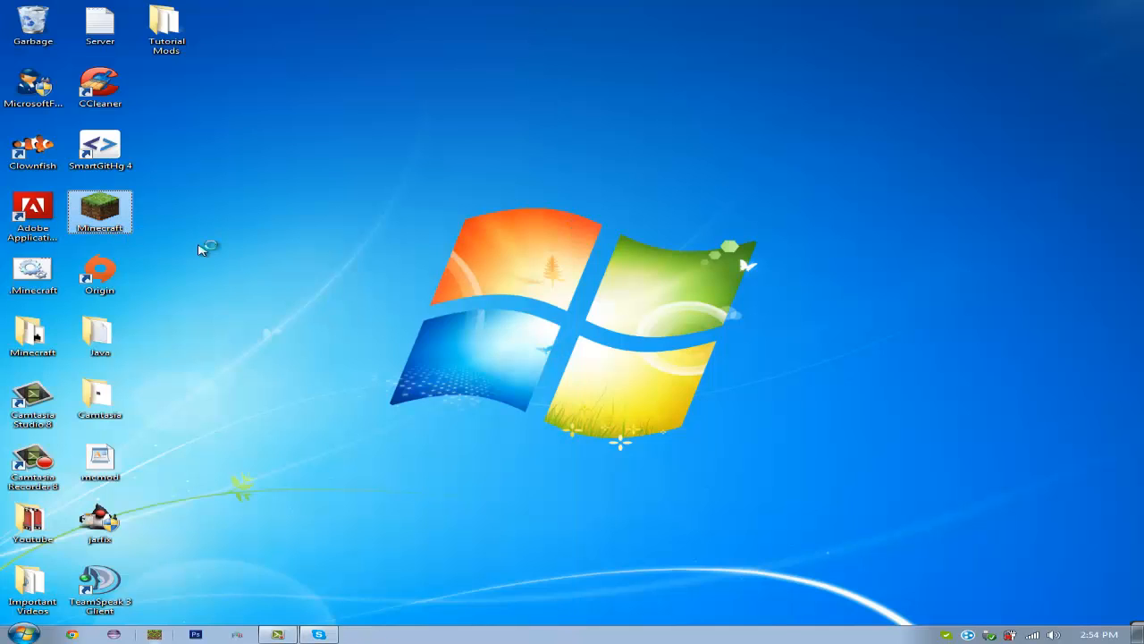
{"action": "mouse_move", "coordinate": [200, 251]}
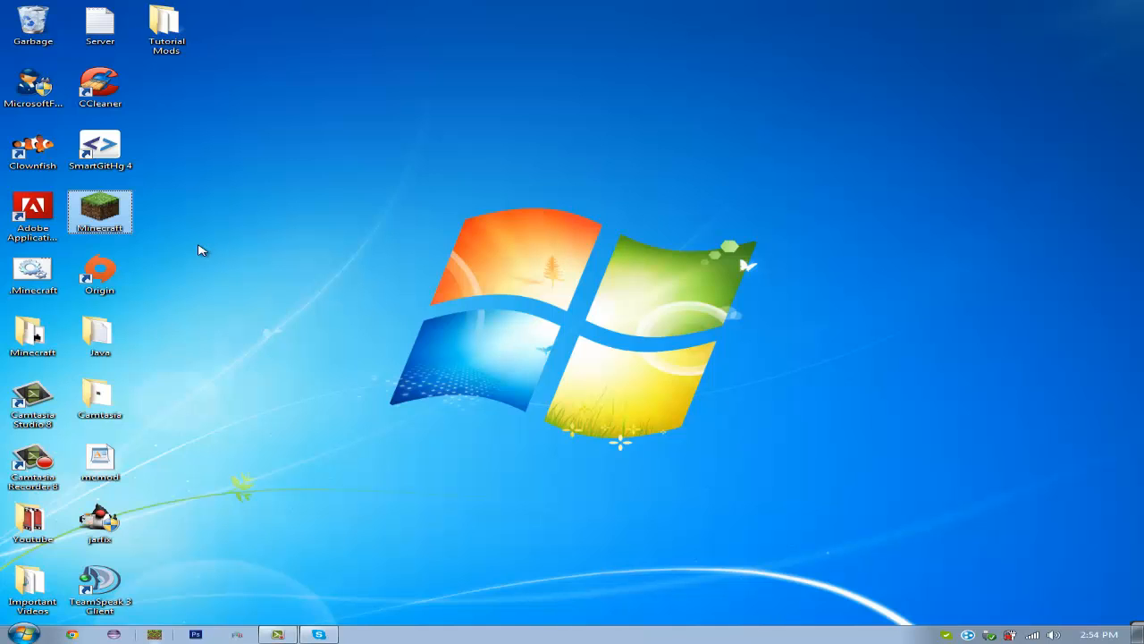
Step: Launch Minecraft from the desktop shortcut and log in so the game starts loading
{"action": "double_click", "coordinate": [100, 211]}
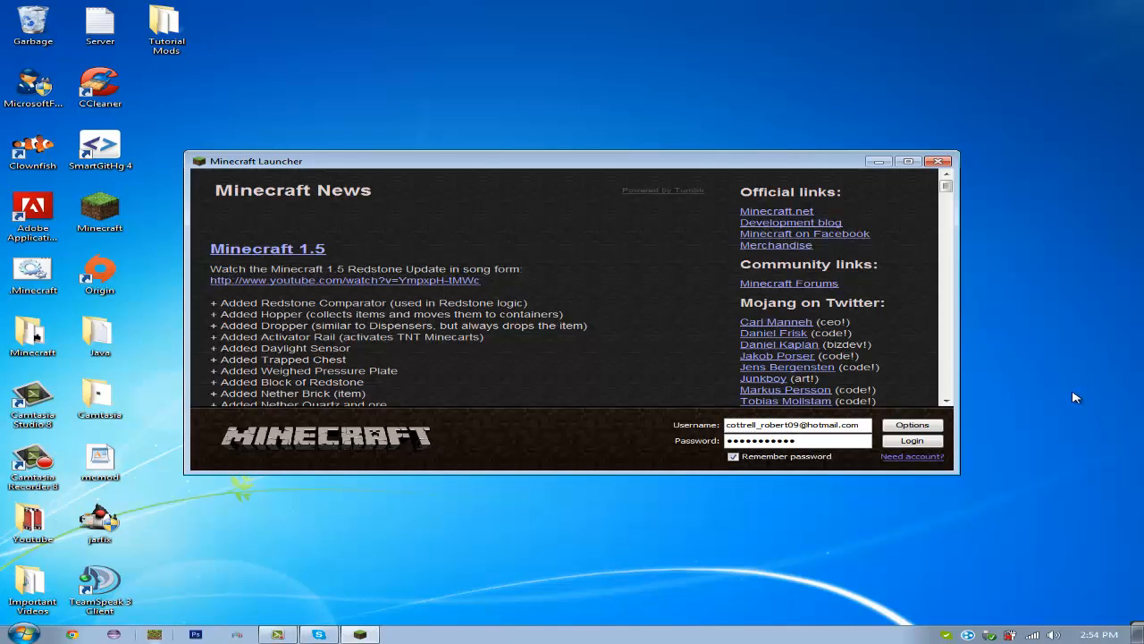
{"action": "left_click", "coordinate": [912, 439]}
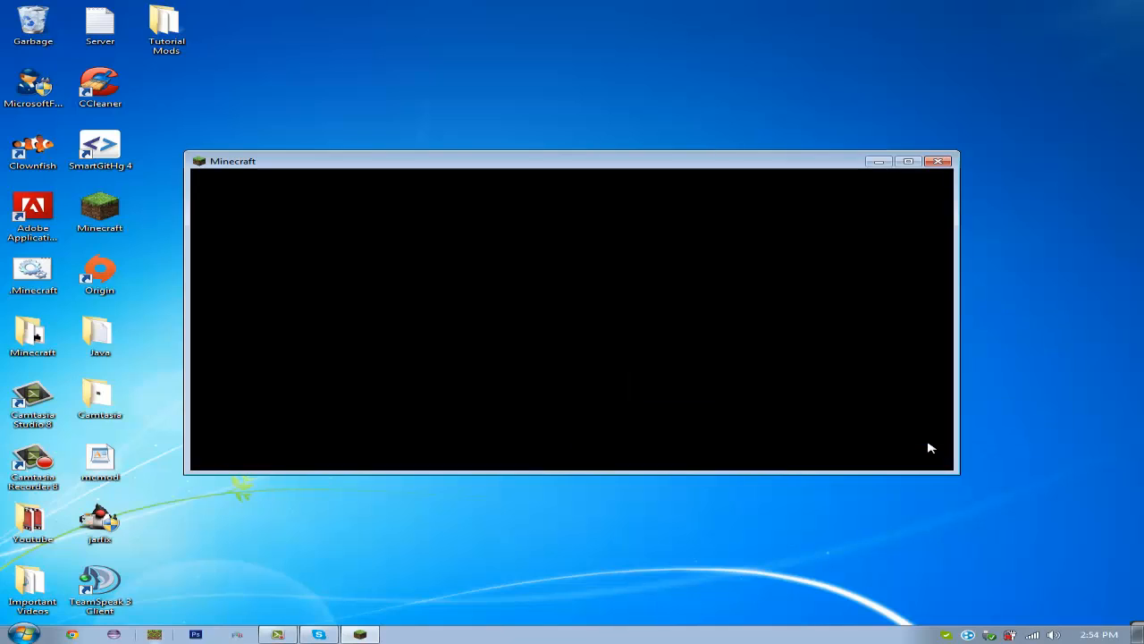
{"action": "mouse_move", "coordinate": [486, 223]}
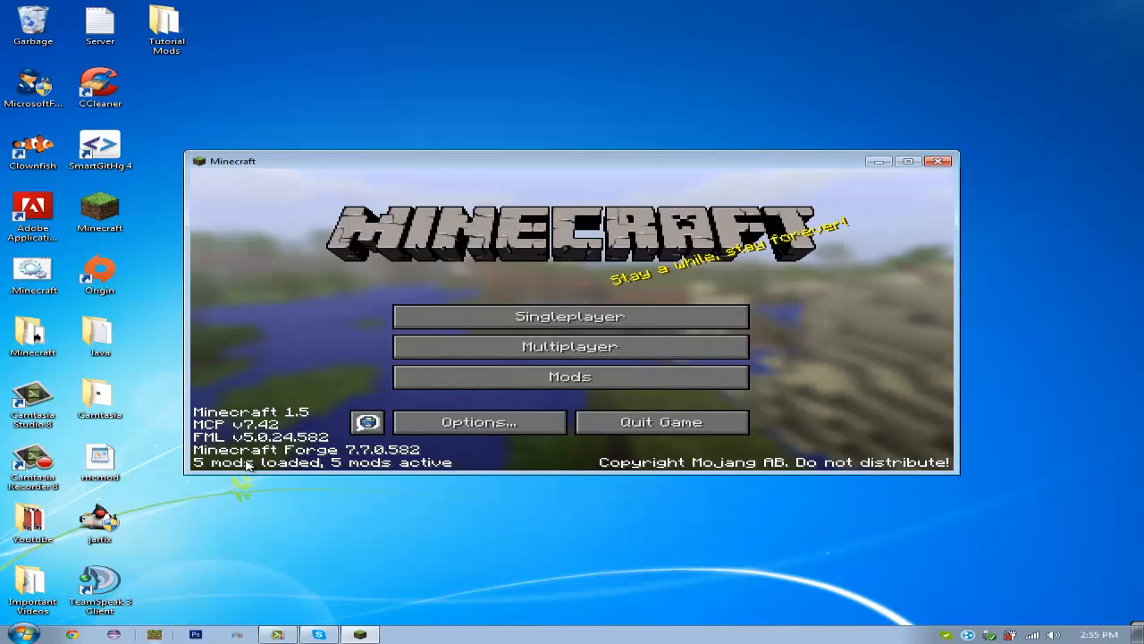
Step: Review the Mod List to confirm Not Enough Items and CodeChicken Core are loaded
{"action": "left_click", "coordinate": [569, 375]}
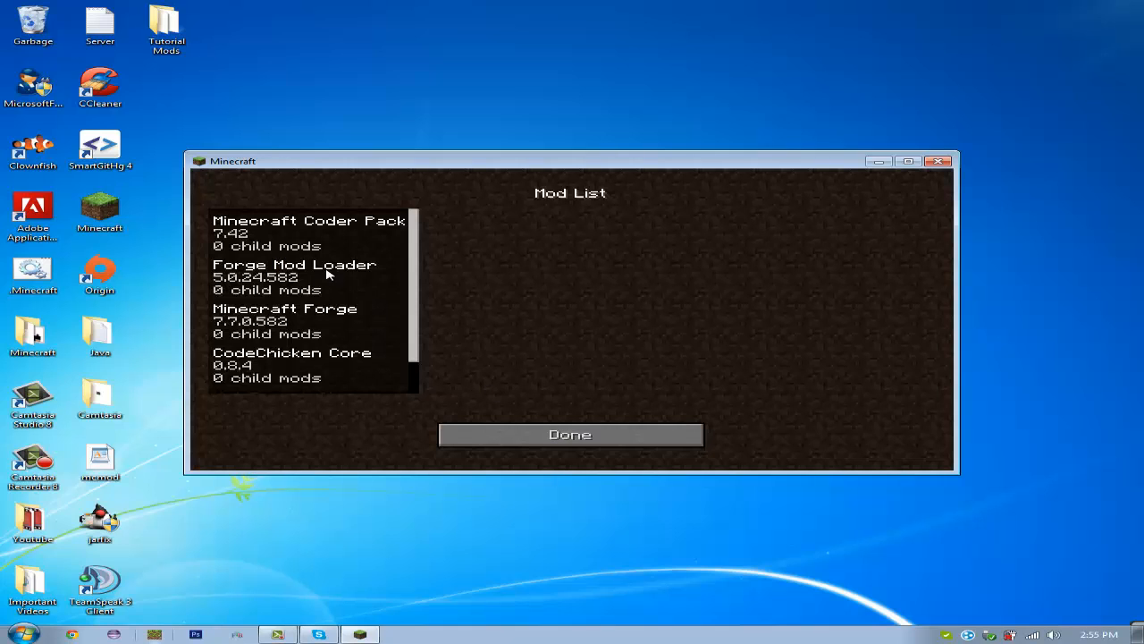
{"action": "scroll", "scroll_direction": "down", "scroll_amount": 3}
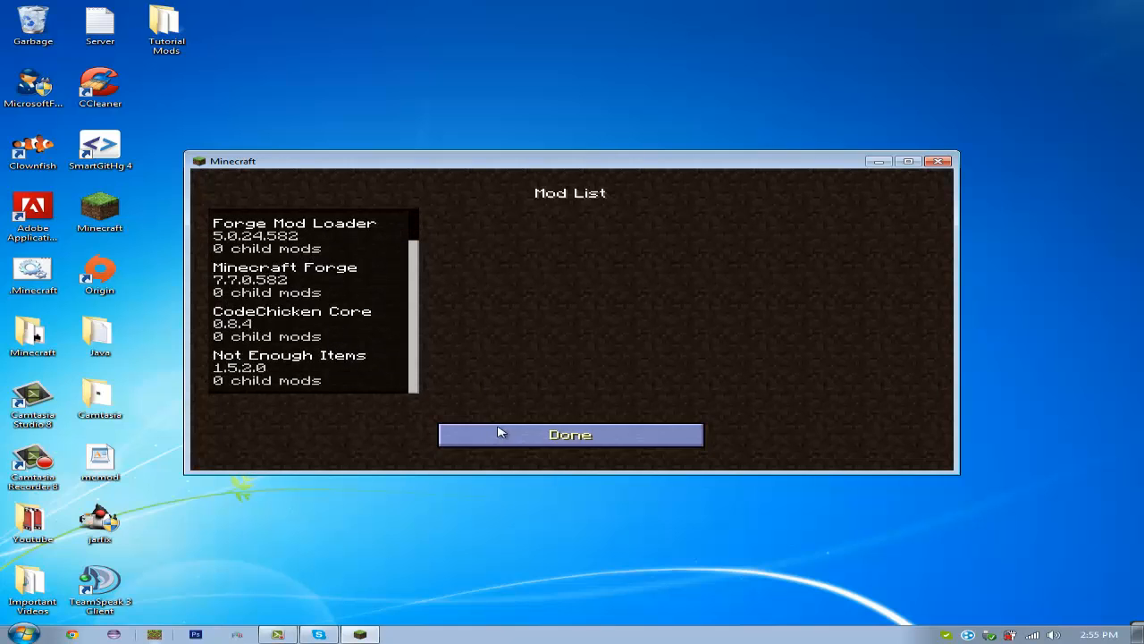
{"action": "left_click", "coordinate": [569, 435]}
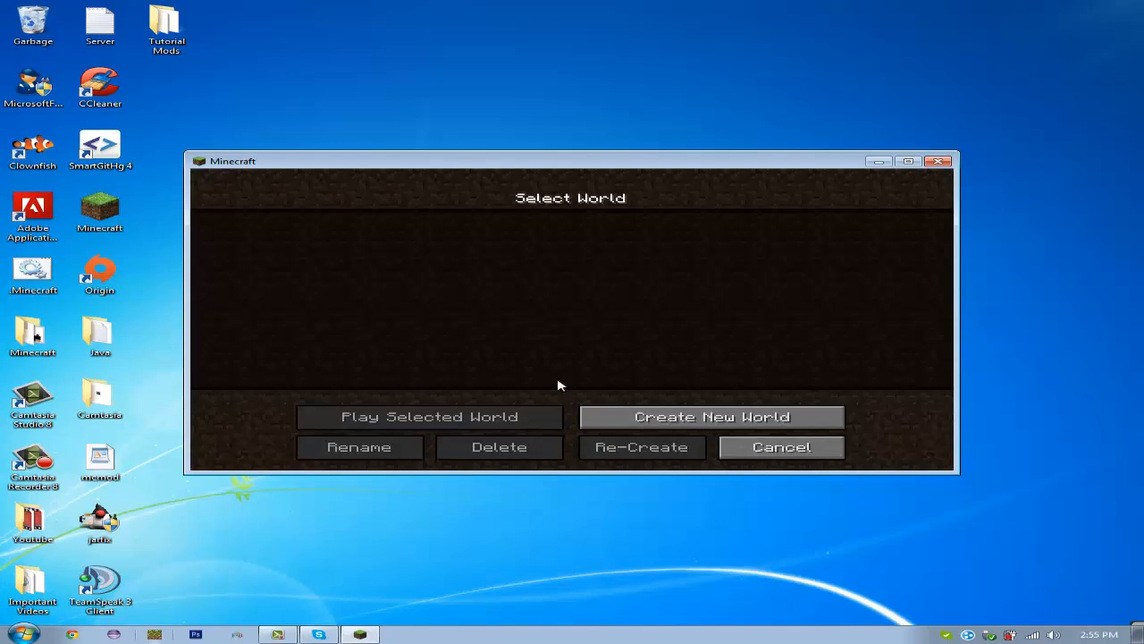
Step: Create a new singleplayer survival world and resume playing in it
{"action": "left_click", "coordinate": [712, 417]}
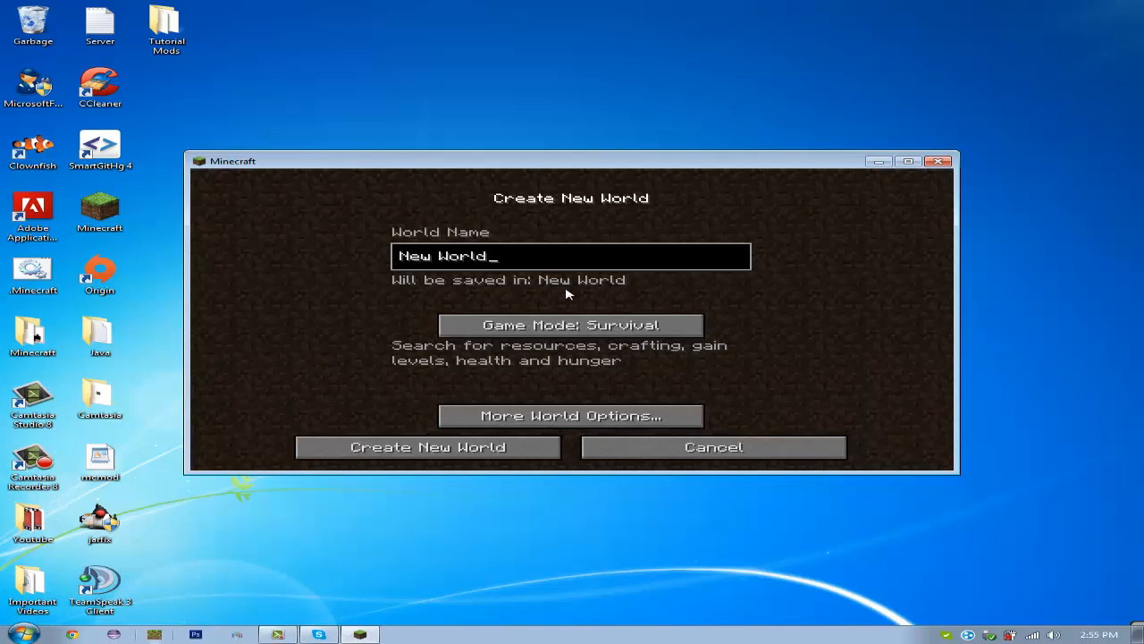
{"action": "left_click", "coordinate": [428, 447]}
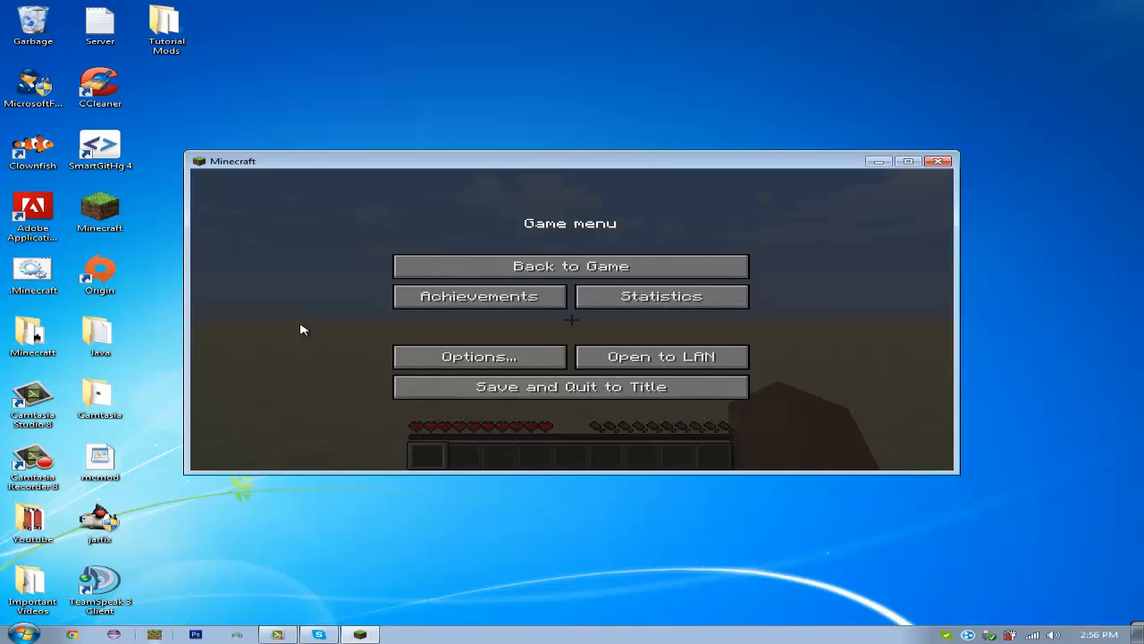
{"action": "left_click", "coordinate": [572, 264]}
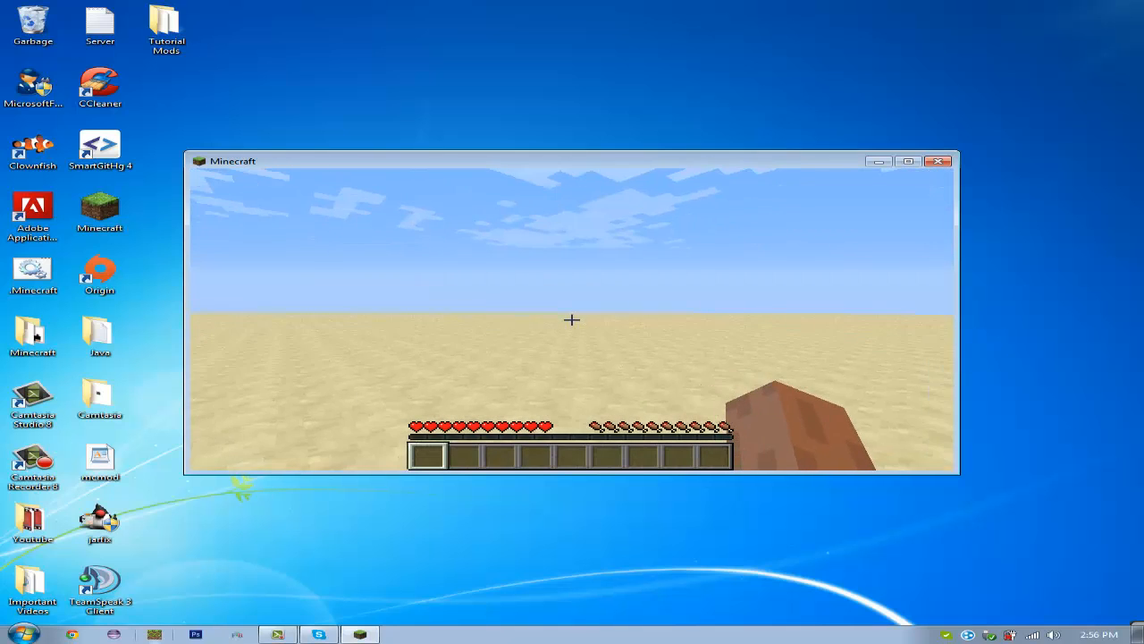
Step: Toggle the F3 debug overlay on and off, then bring up the inventory showing the NEI item panel
{"action": "key", "text": "f3"}
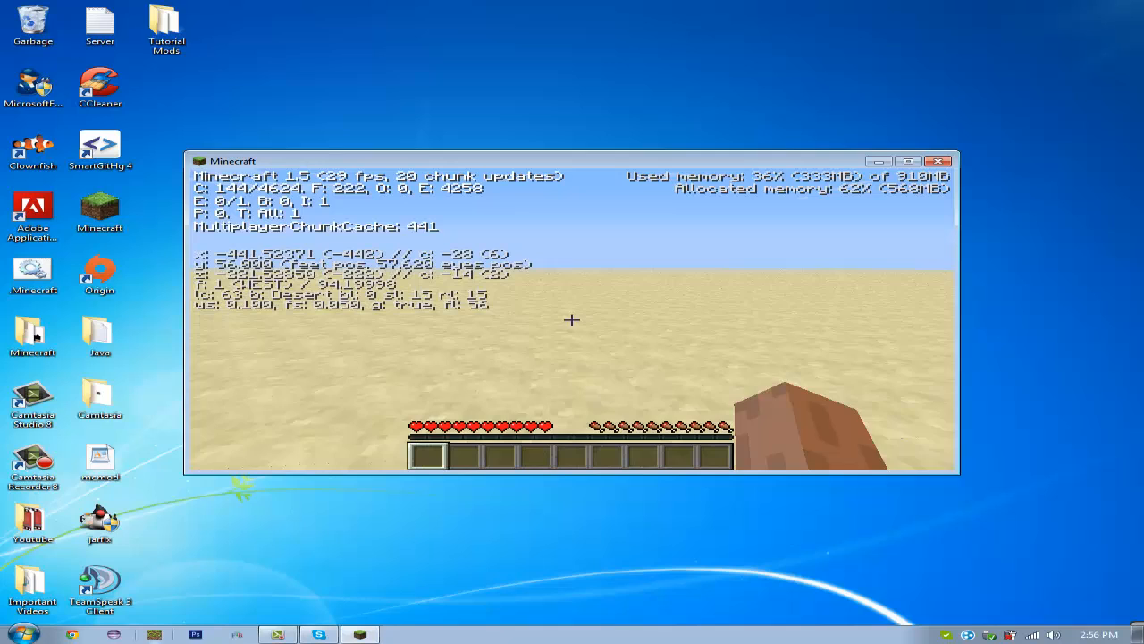
{"action": "key", "text": "F3"}
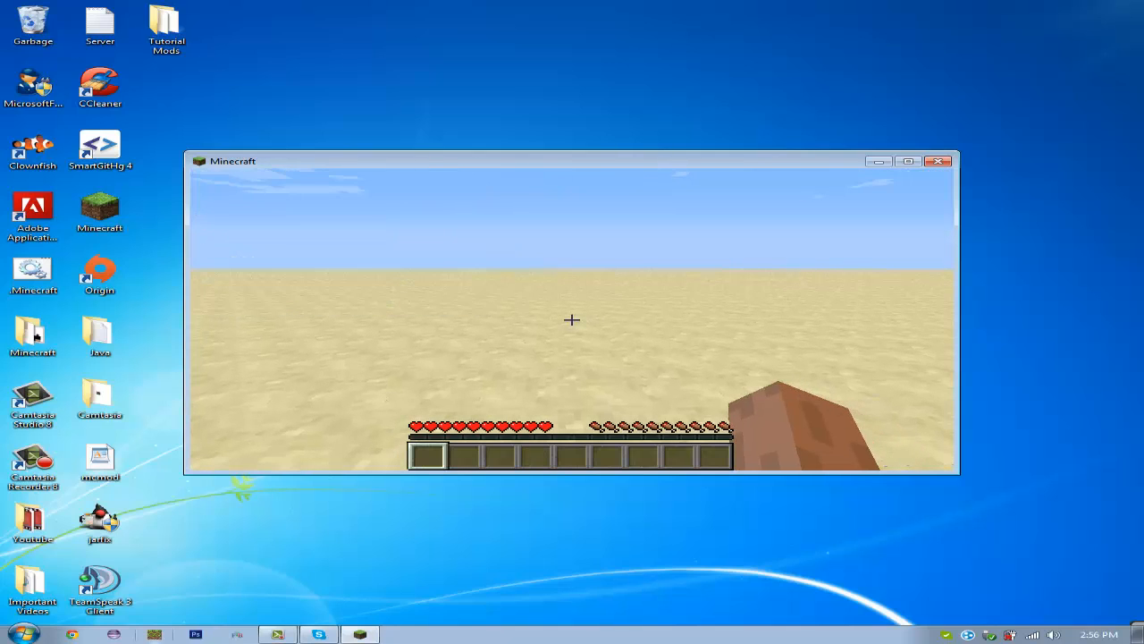
{"action": "key", "text": "e"}
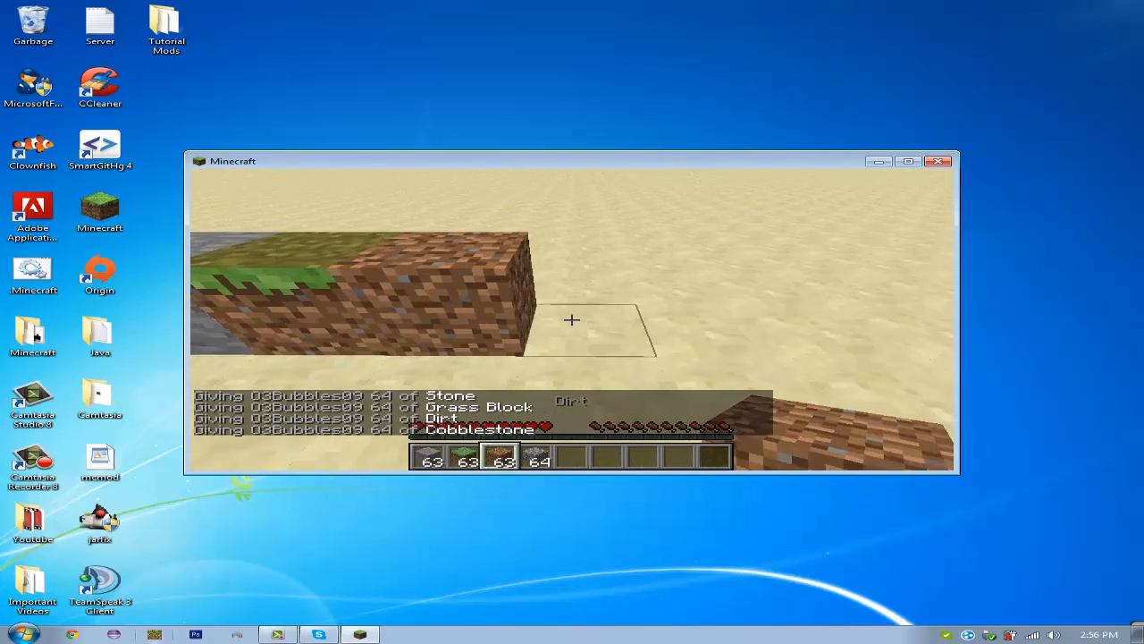
{"action": "key", "text": "e"}
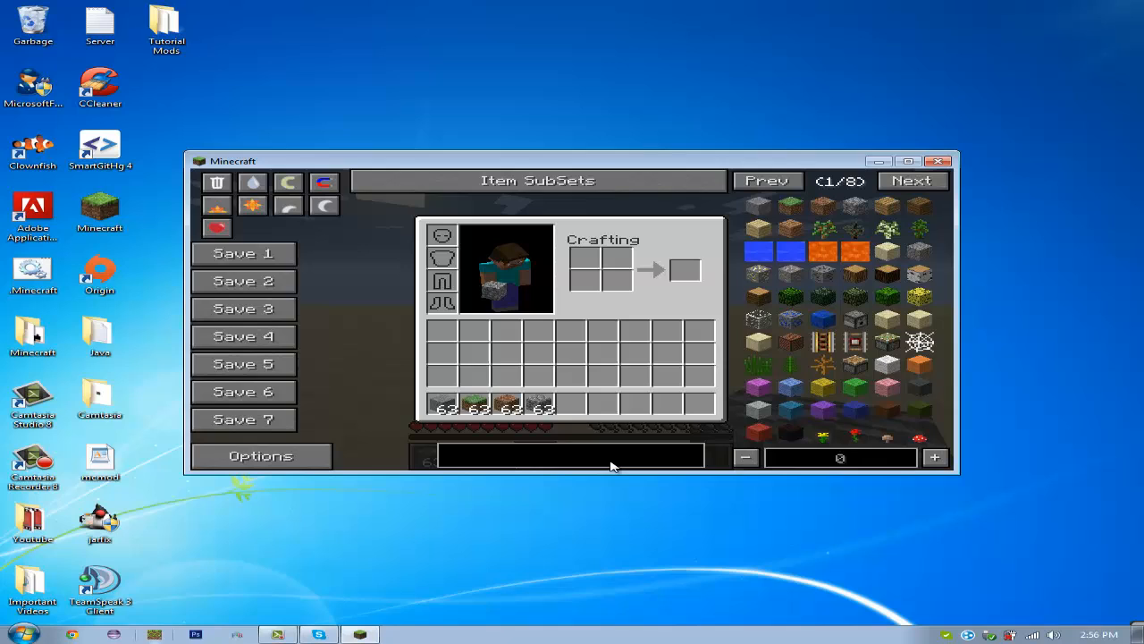
Step: Grab blue lapis blocks from the NEI panel, scatter them on the sand, then pause the game
{"action": "type", "text": "laC"}
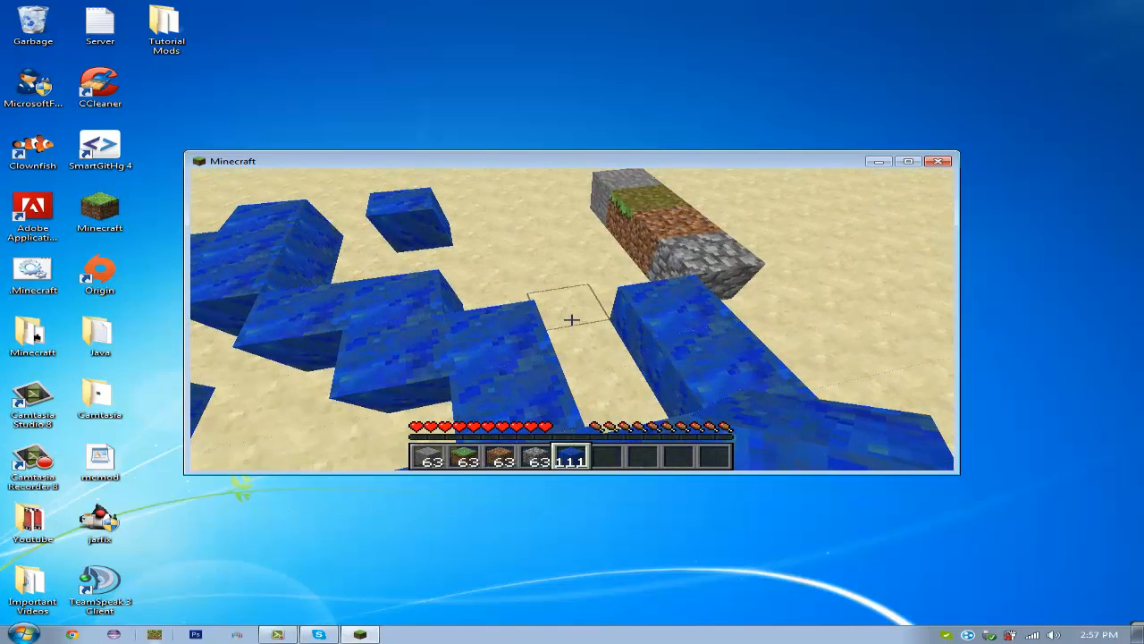
{"action": "key", "text": "Escape"}
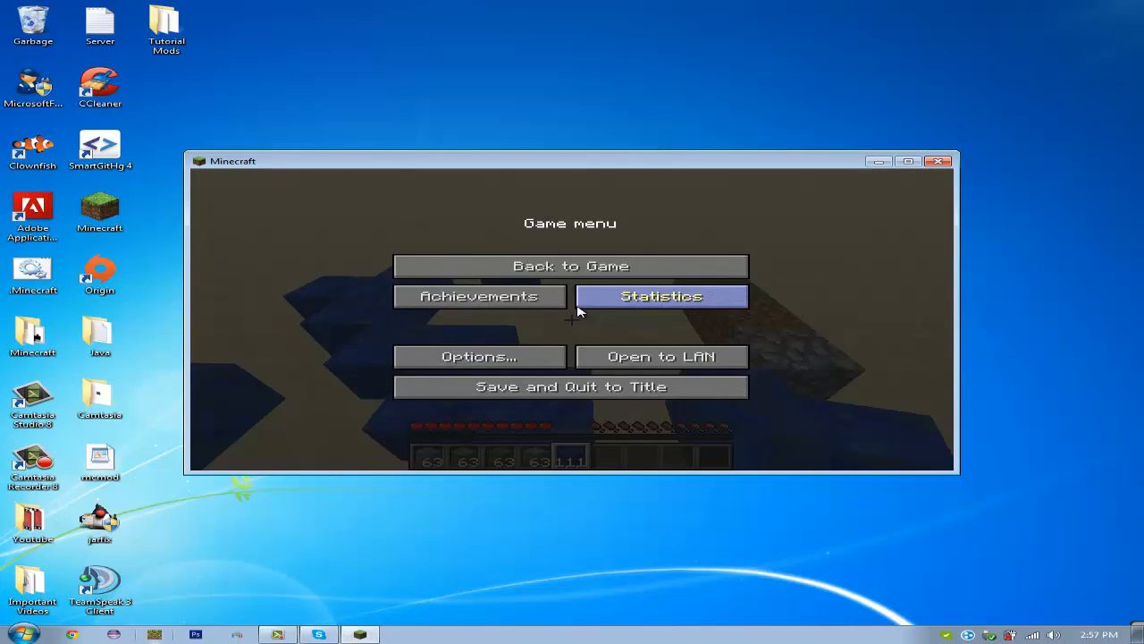